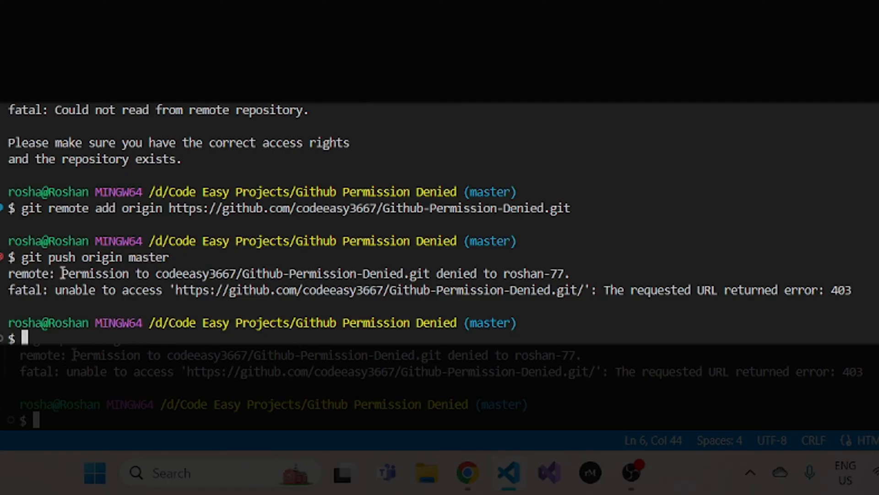
{"action": "left_click_drag", "start_coordinate": [61, 274], "coordinate": [428, 274]}
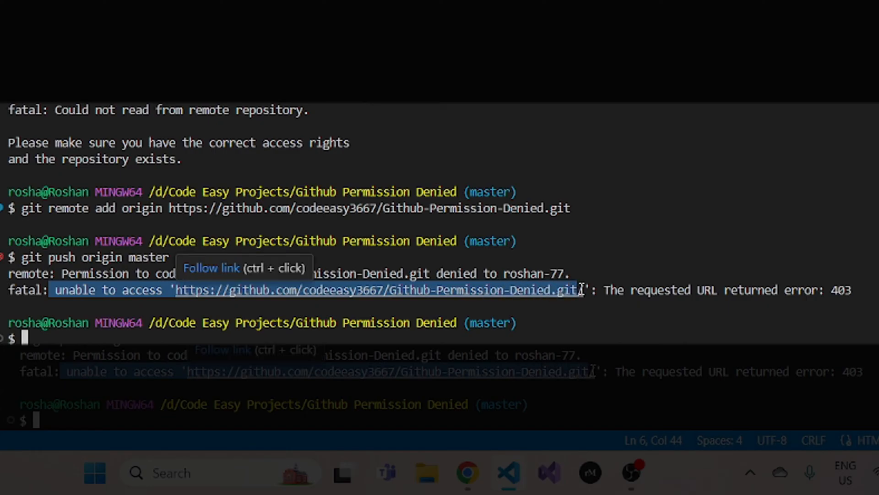
{"action": "mouse_move", "coordinate": [621, 274]}
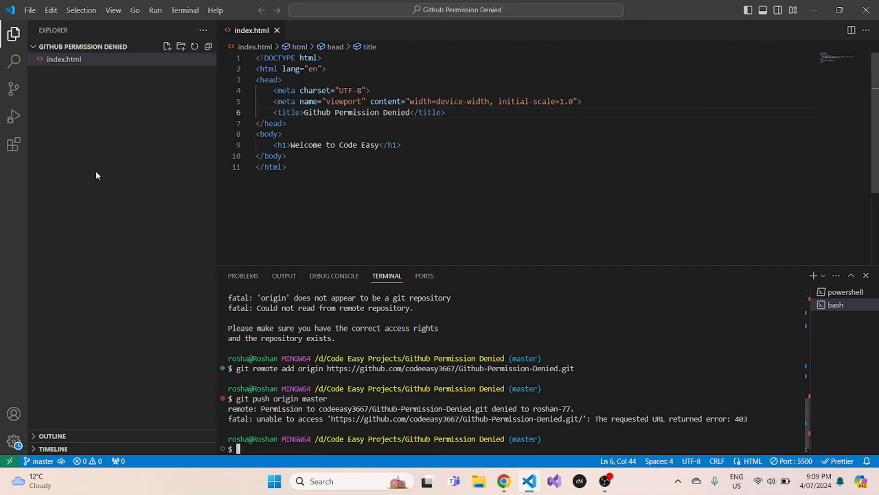
{"action": "mouse_move", "coordinate": [96, 234]}
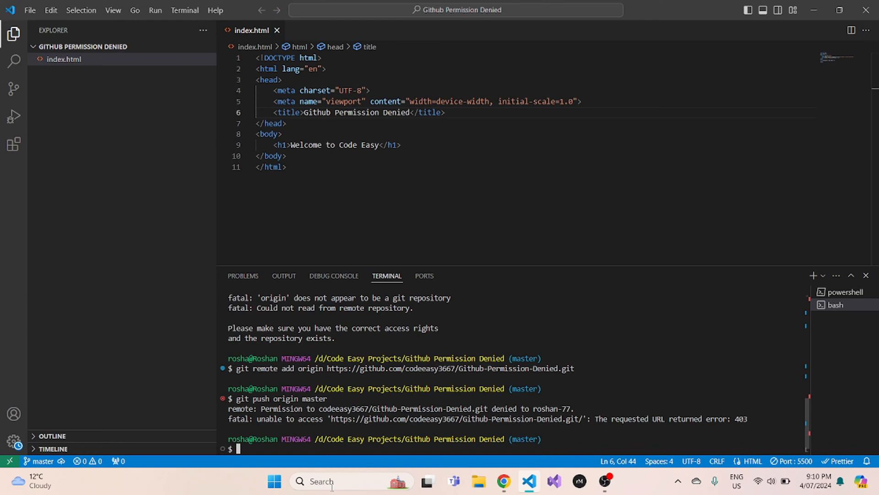
{"action": "type", "text": "credential Manager"}
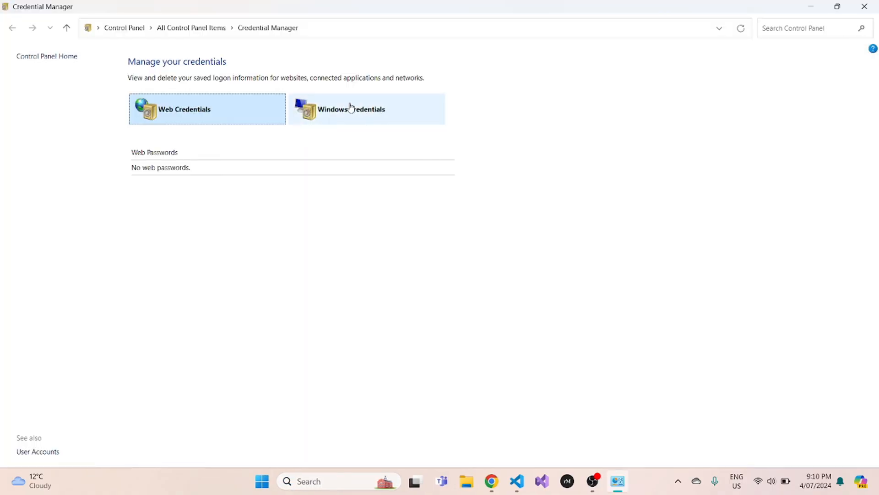
{"action": "left_click", "coordinate": [351, 109]}
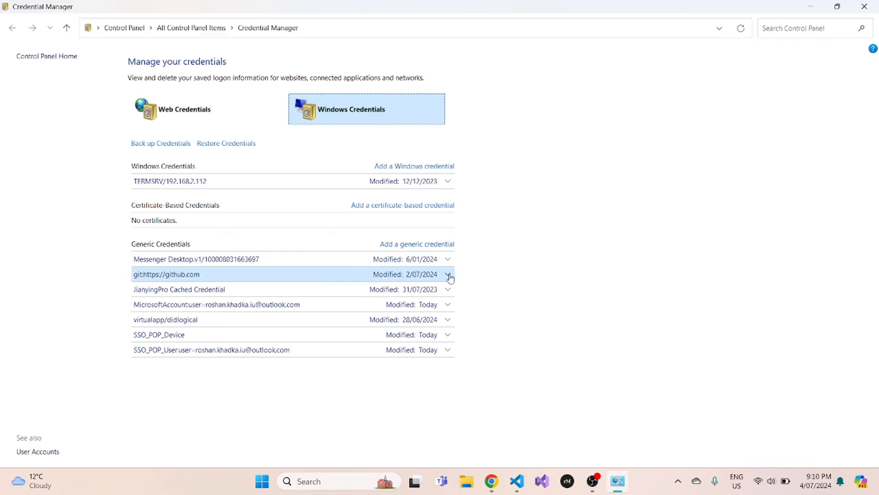
{"action": "left_click", "coordinate": [447, 274]}
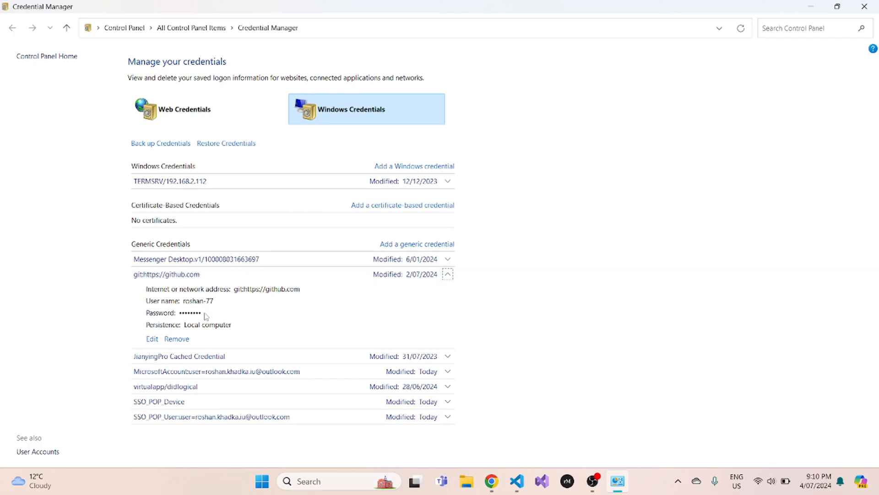
{"action": "mouse_move", "coordinate": [182, 299]}
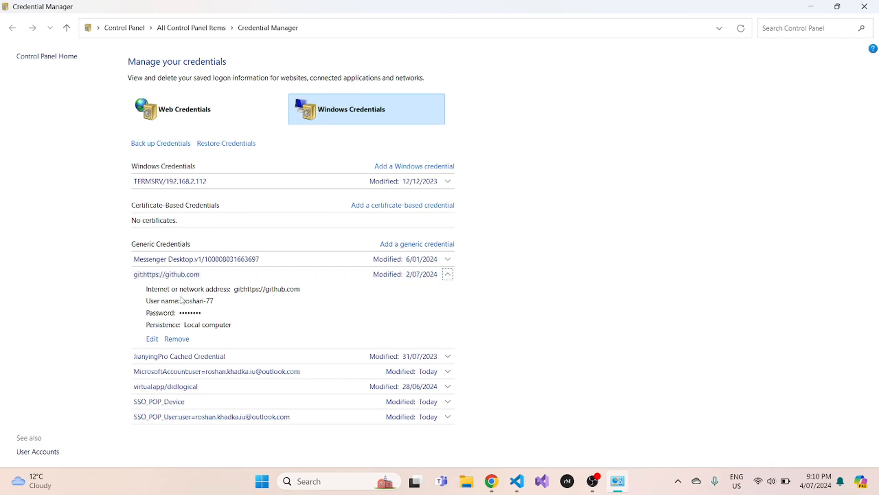
{"action": "mouse_move", "coordinate": [213, 294]}
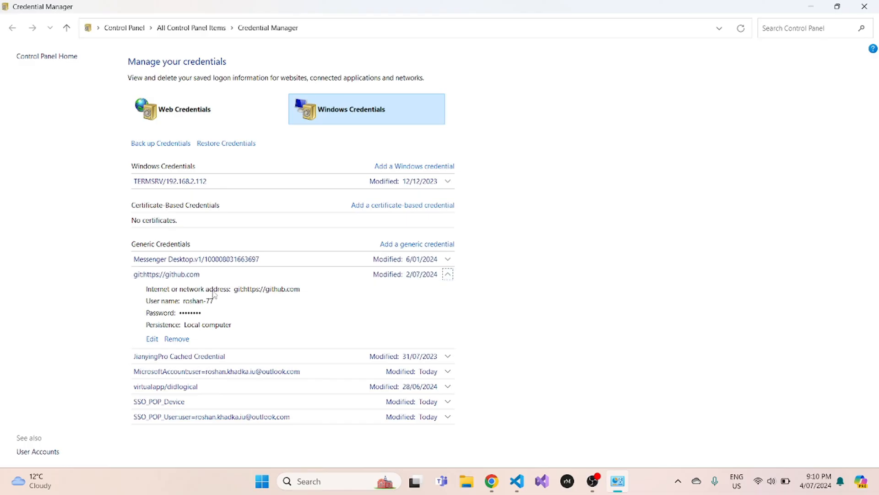
{"action": "mouse_move", "coordinate": [209, 301]}
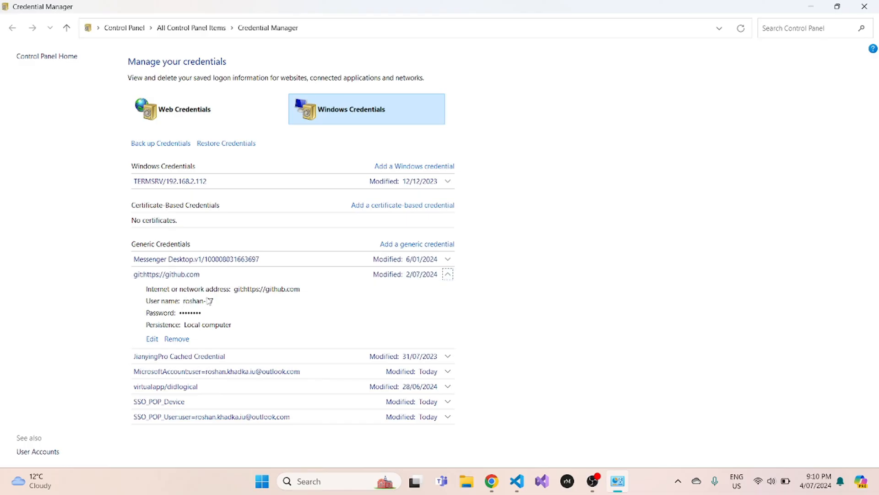
{"action": "mouse_move", "coordinate": [516, 481]}
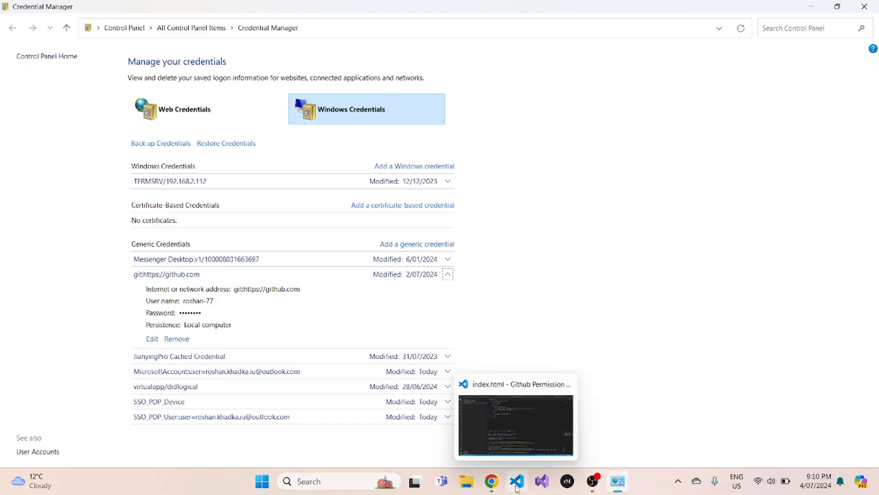
{"action": "left_click", "coordinate": [515, 481]}
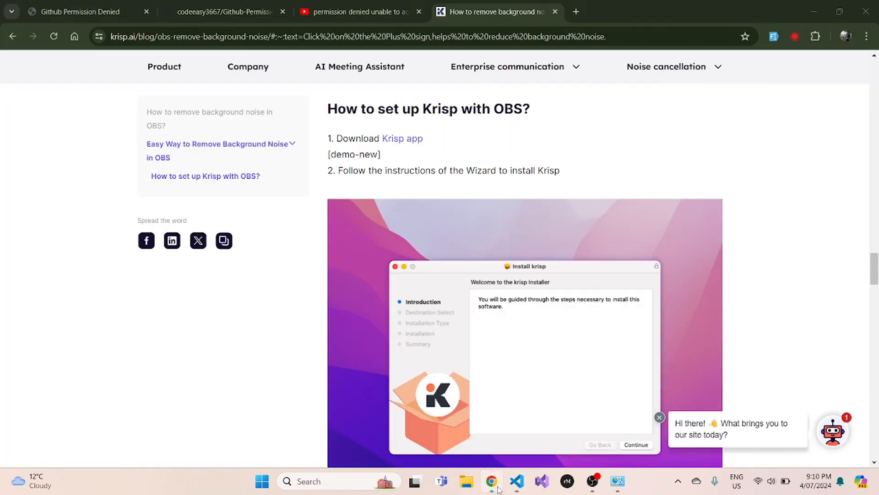
{"action": "left_click", "coordinate": [616, 480]}
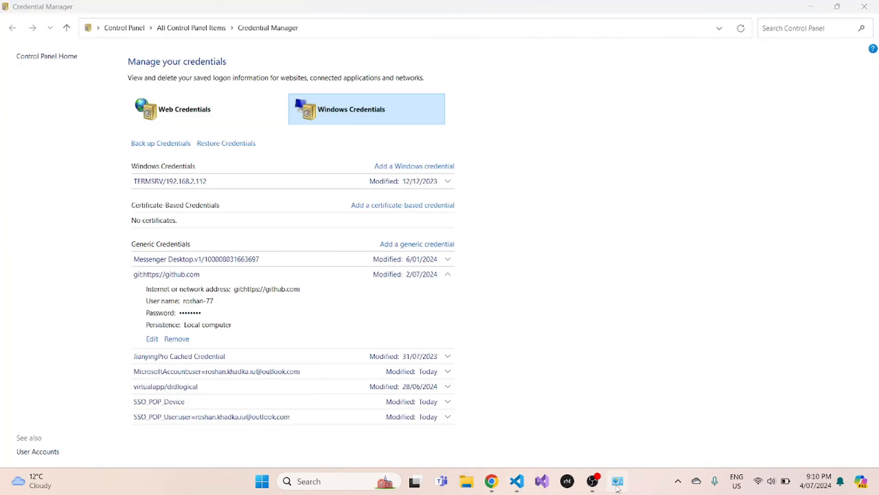
{"action": "left_click", "coordinate": [176, 339]}
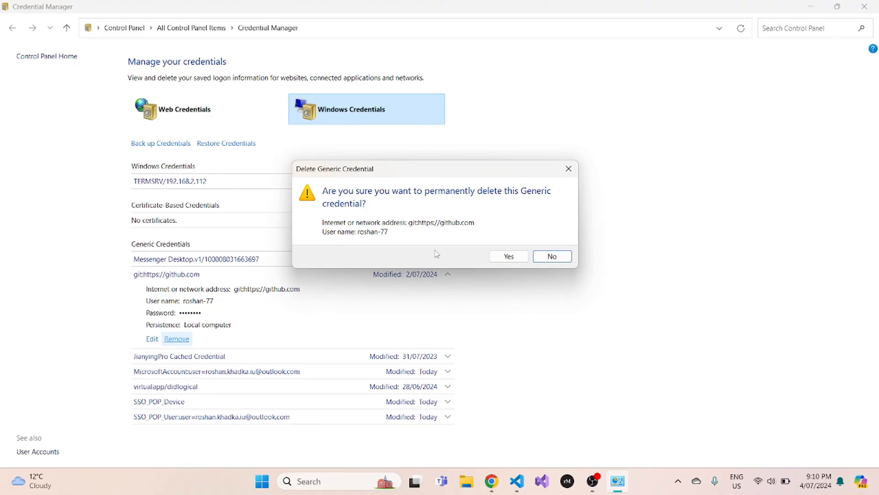
{"action": "left_click", "coordinate": [508, 255]}
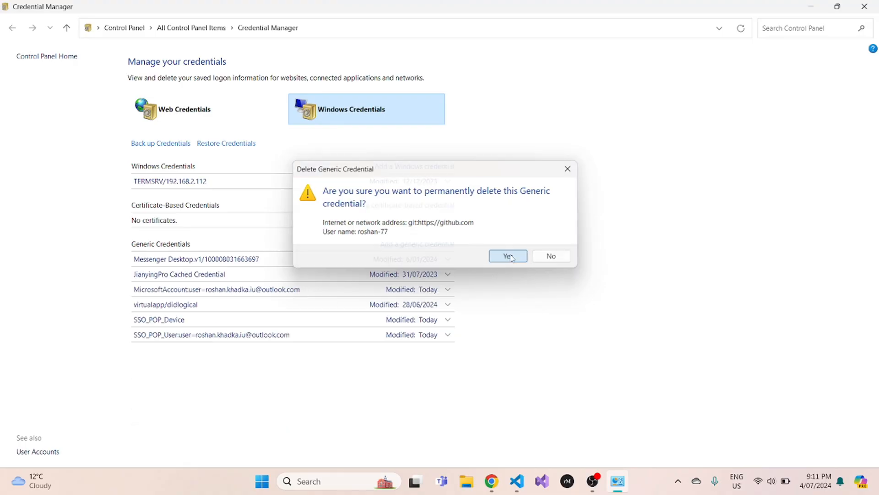
{"action": "left_click", "coordinate": [508, 255]}
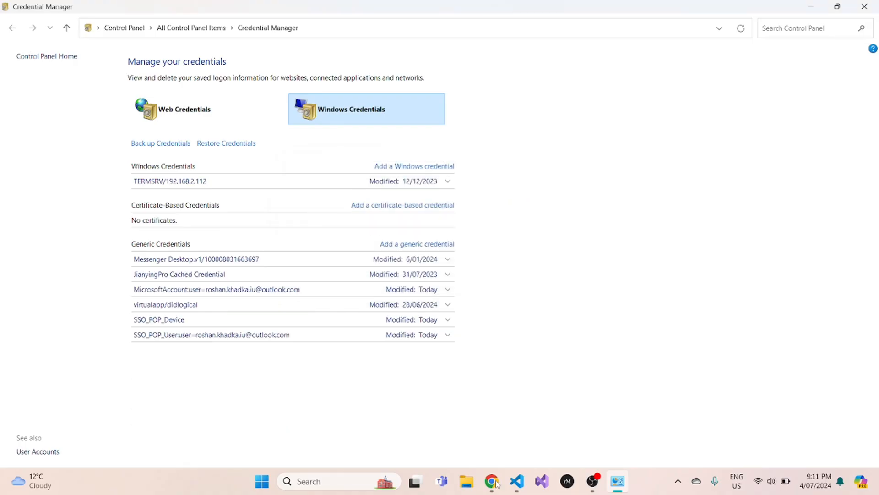
{"action": "left_click", "coordinate": [490, 481]}
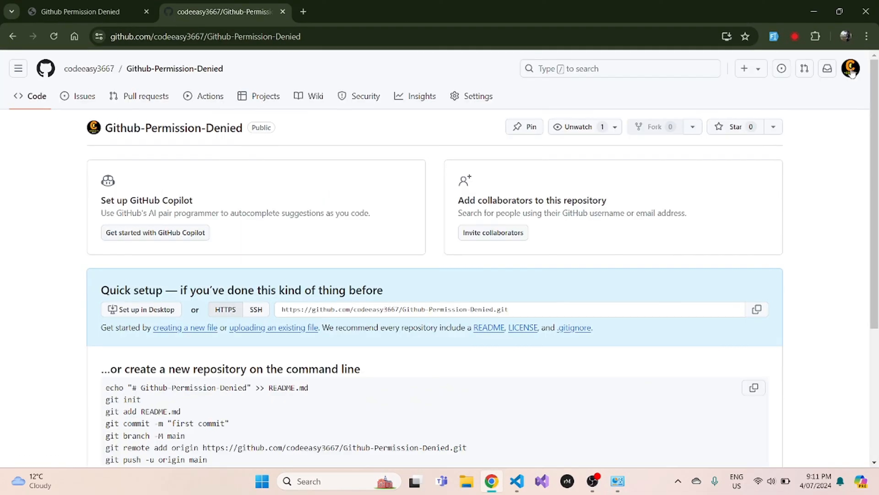
Step: Show the account menu via the profile avatar to confirm codeeasy3667 is signed in
{"action": "left_click", "coordinate": [851, 69]}
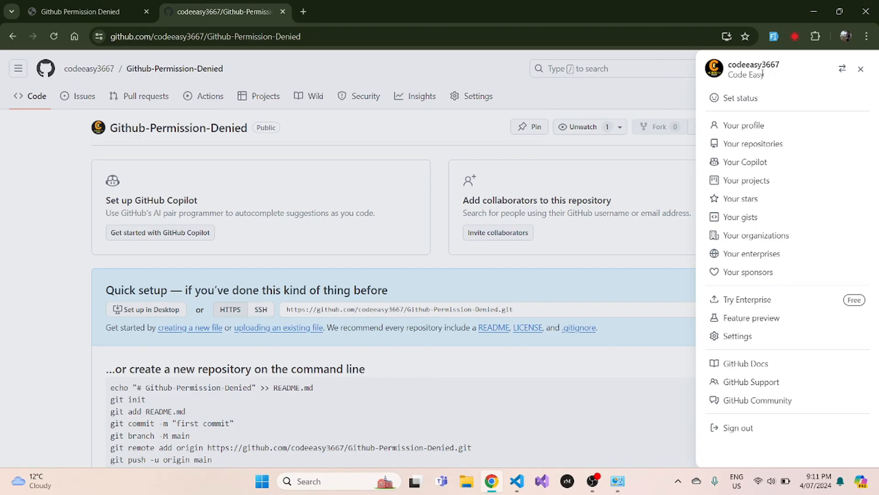
{"action": "mouse_move", "coordinate": [773, 129]}
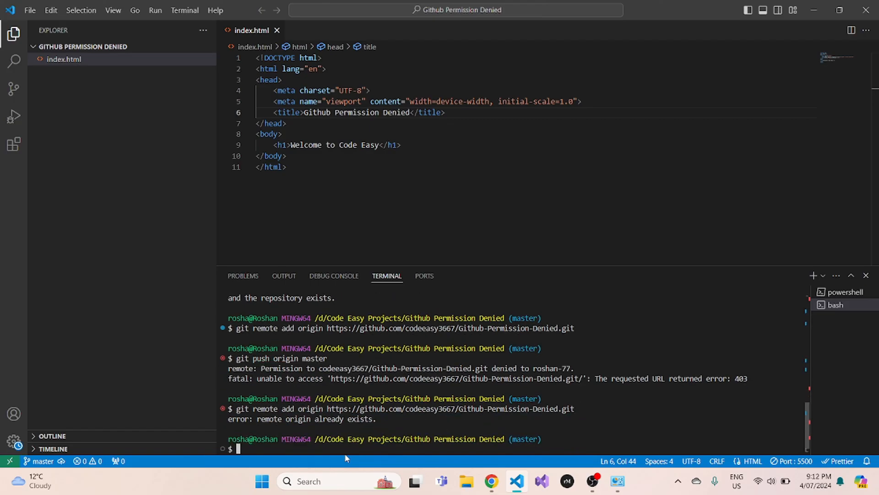
Step: Run git push origin master in the VS Code terminal, triggering the Connect to GitHub prompt
{"action": "type", "text": "git push origin master"}
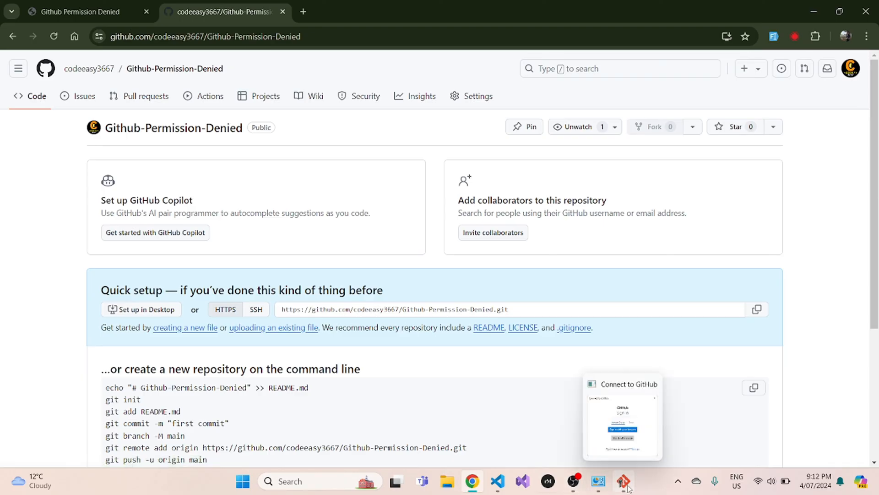
Step: In the Connect to GitHub prompt choose Sign in with your browser and return to Chrome
{"action": "left_click", "coordinate": [621, 480]}
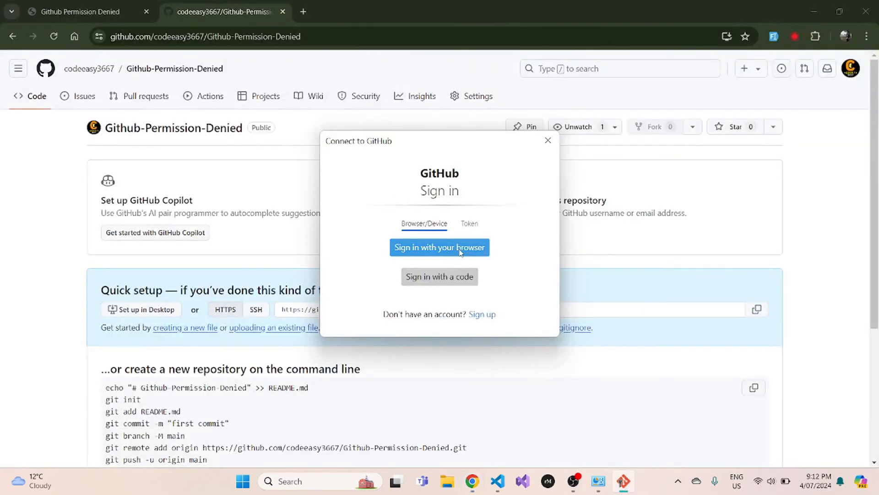
{"action": "left_click", "coordinate": [548, 140]}
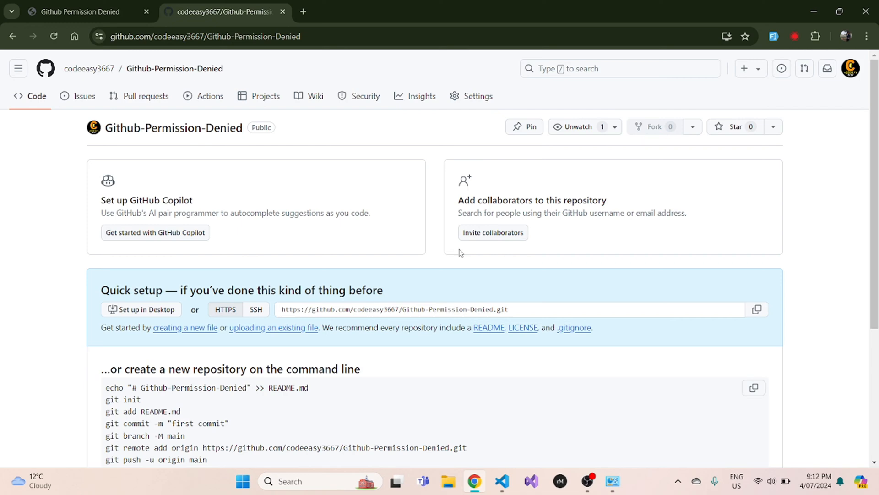
{"action": "left_click", "coordinate": [515, 480]}
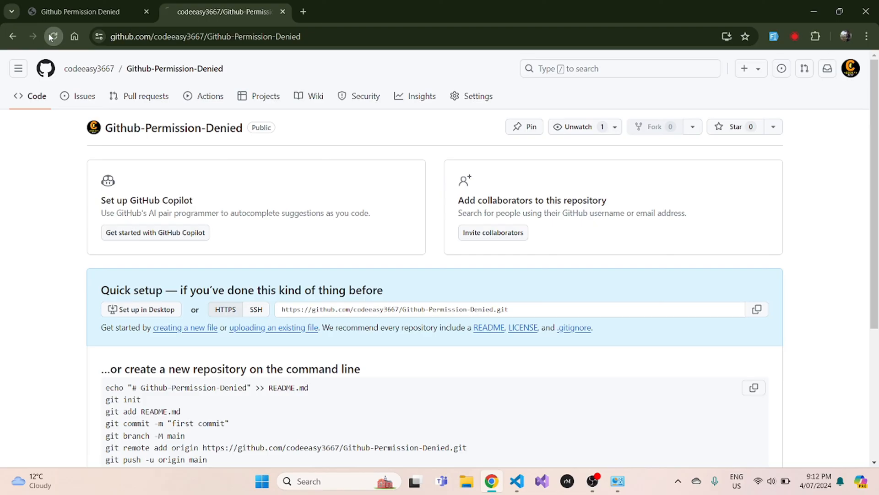
Step: Reload the repository page so index.html from First Commit on master appears
{"action": "left_click", "coordinate": [53, 36]}
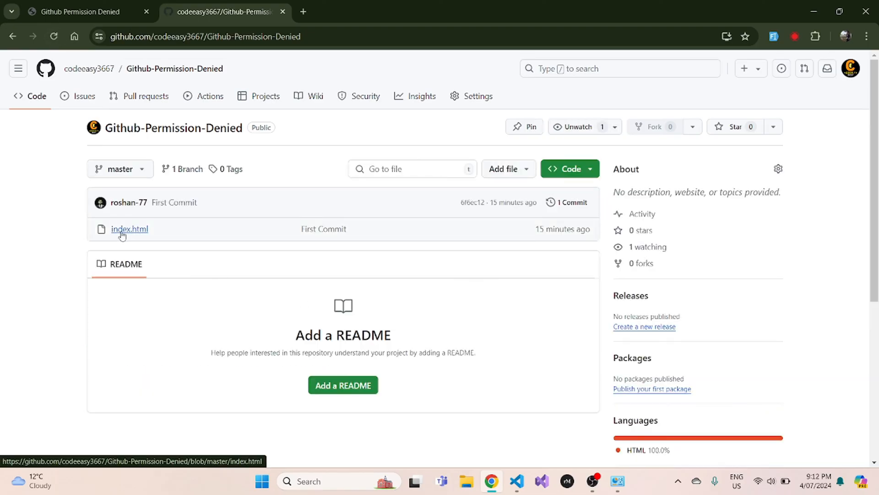
{"action": "mouse_move", "coordinate": [129, 229]}
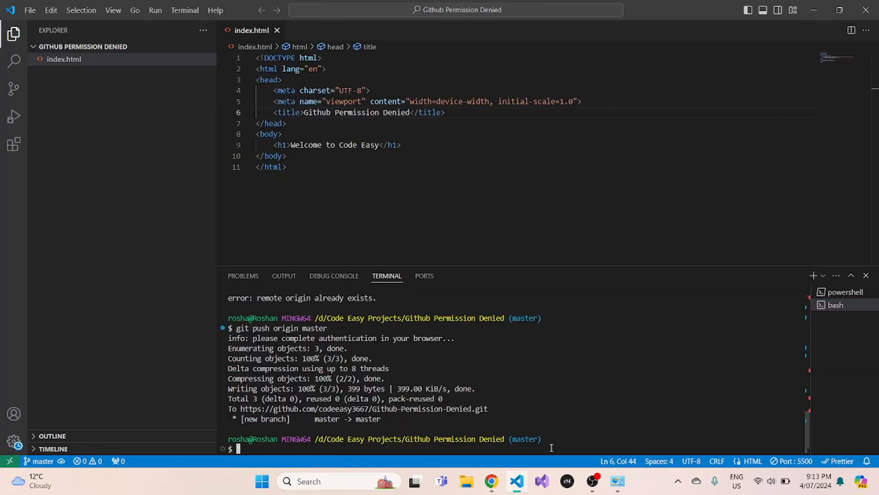
{"action": "mouse_move", "coordinate": [540, 313]}
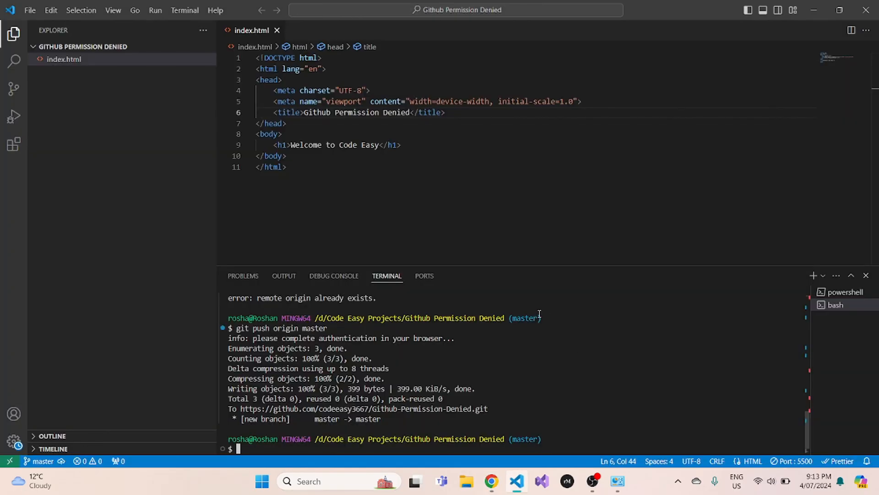